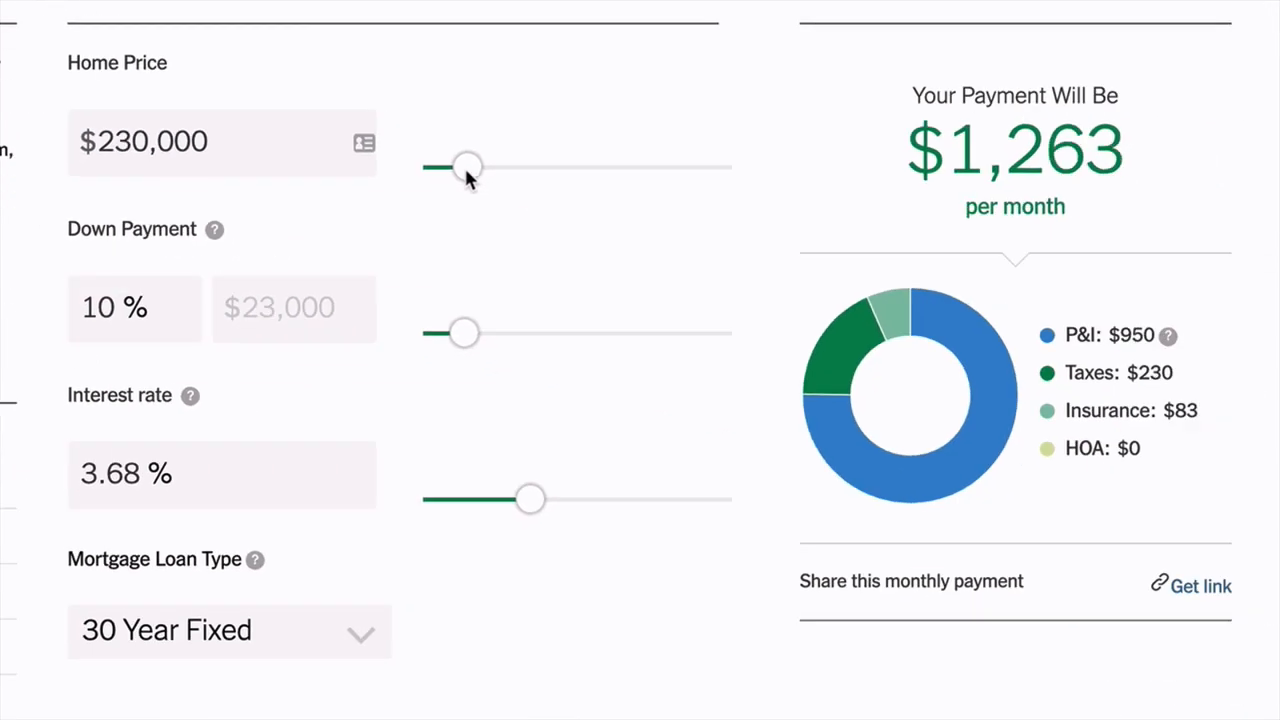
Search Google for 'google charts quickstart' using the autocomplete suggestion.
drag(467, 167, 480, 167)
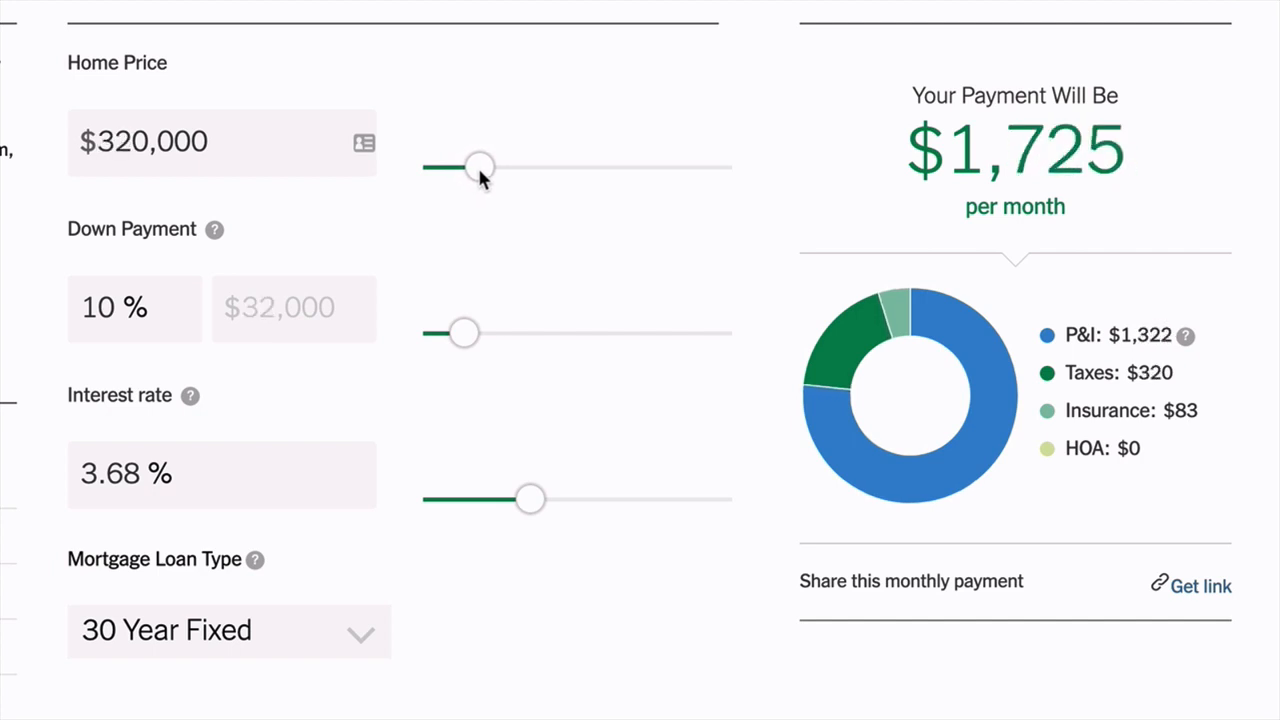
drag(530, 499, 540, 499)
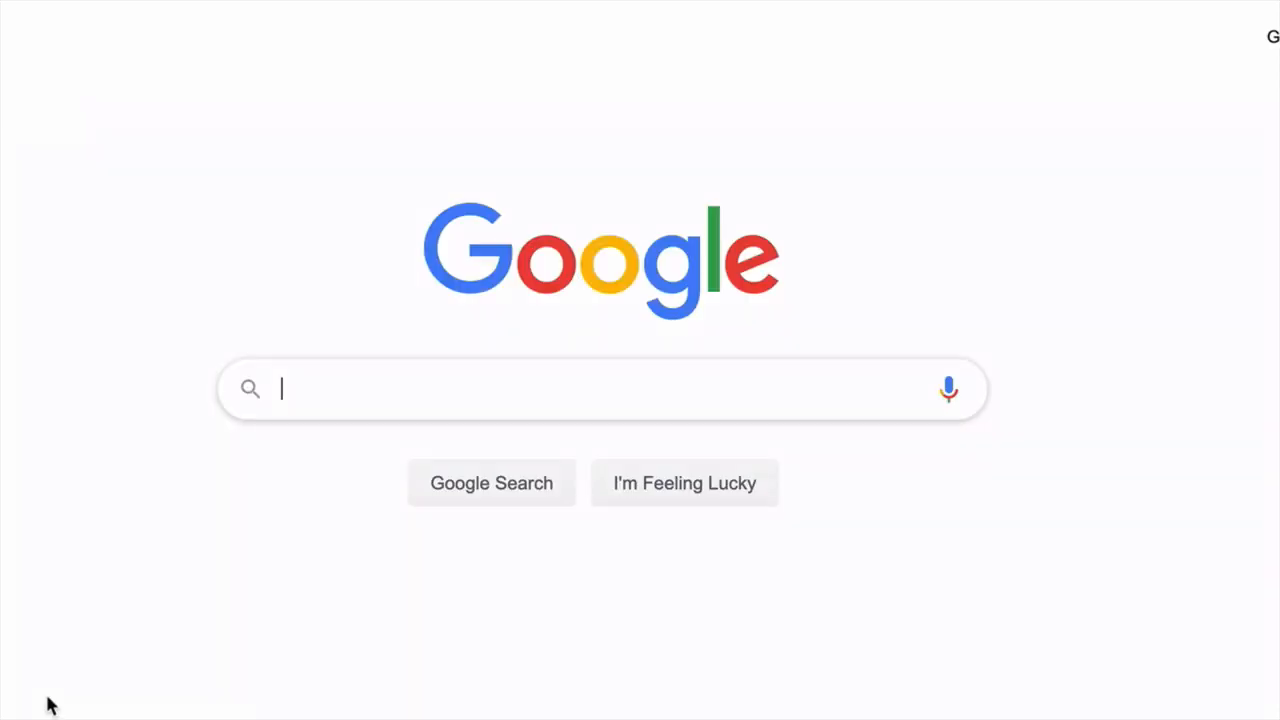
text(Google Charts Qu)
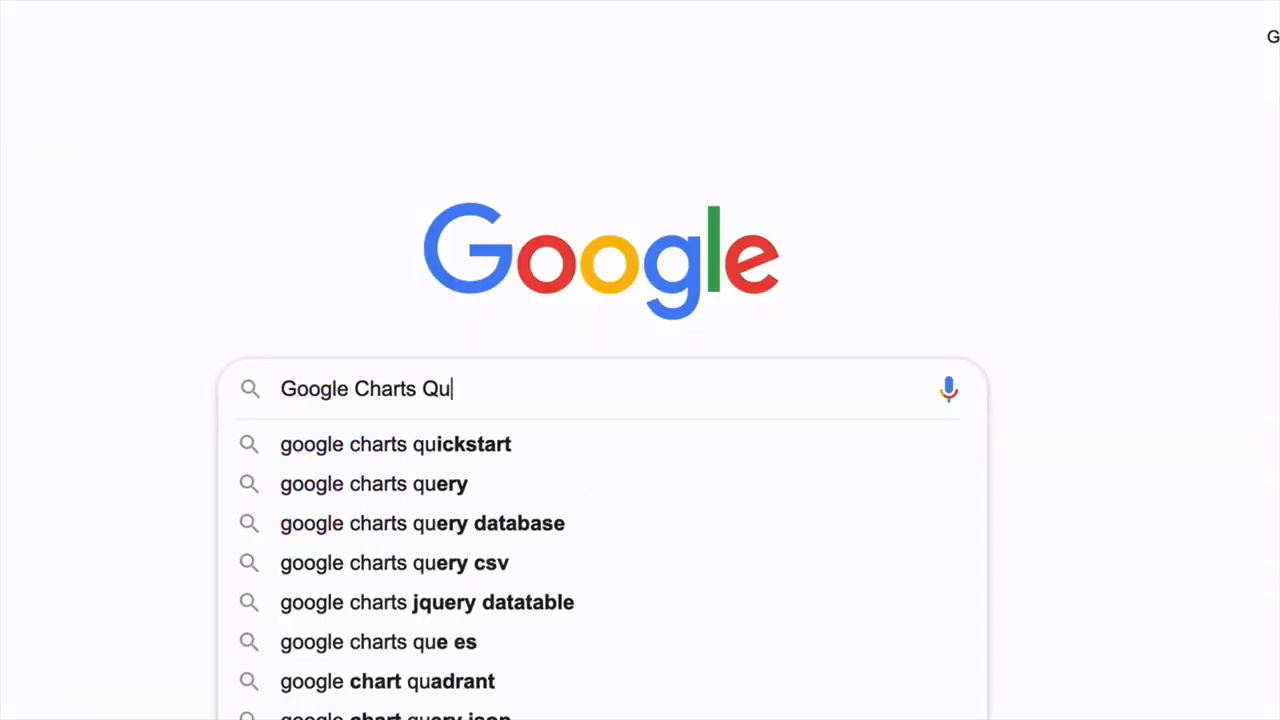
click(395, 444)
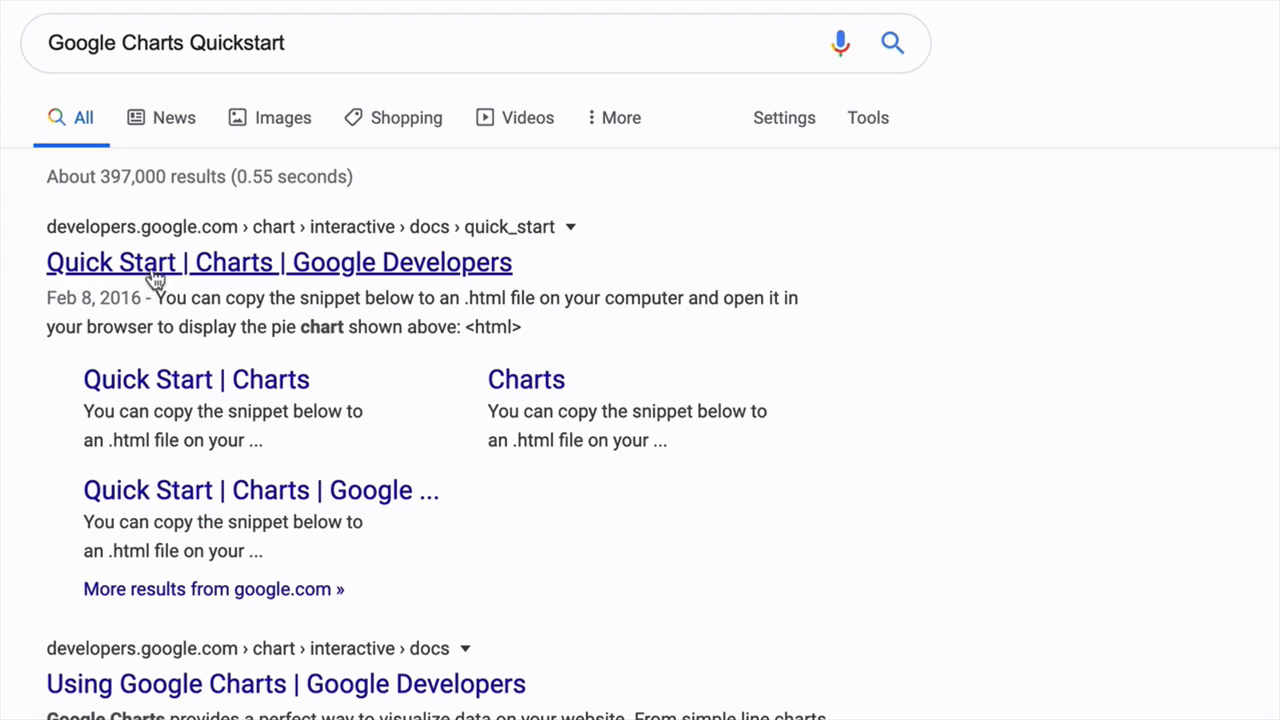
Open the Google Charts Quick Start result and scroll down to its example code.
click(278, 262)
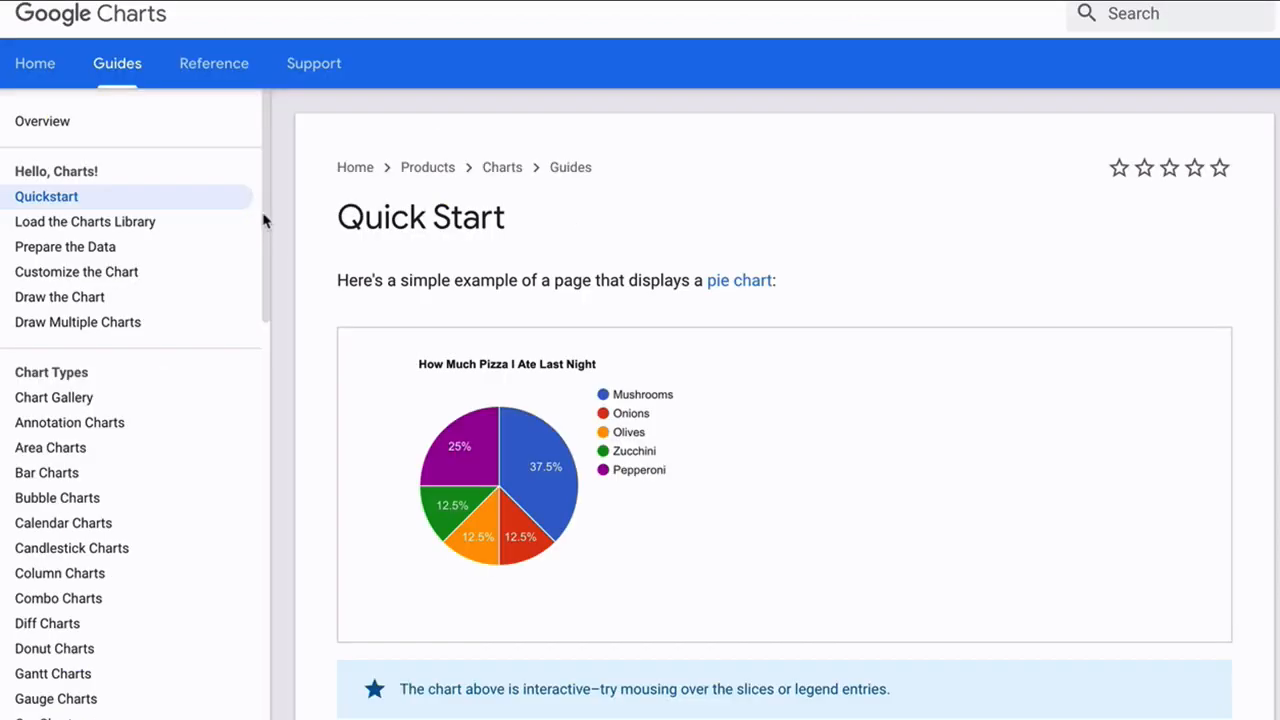
mouse_move(280, 250)
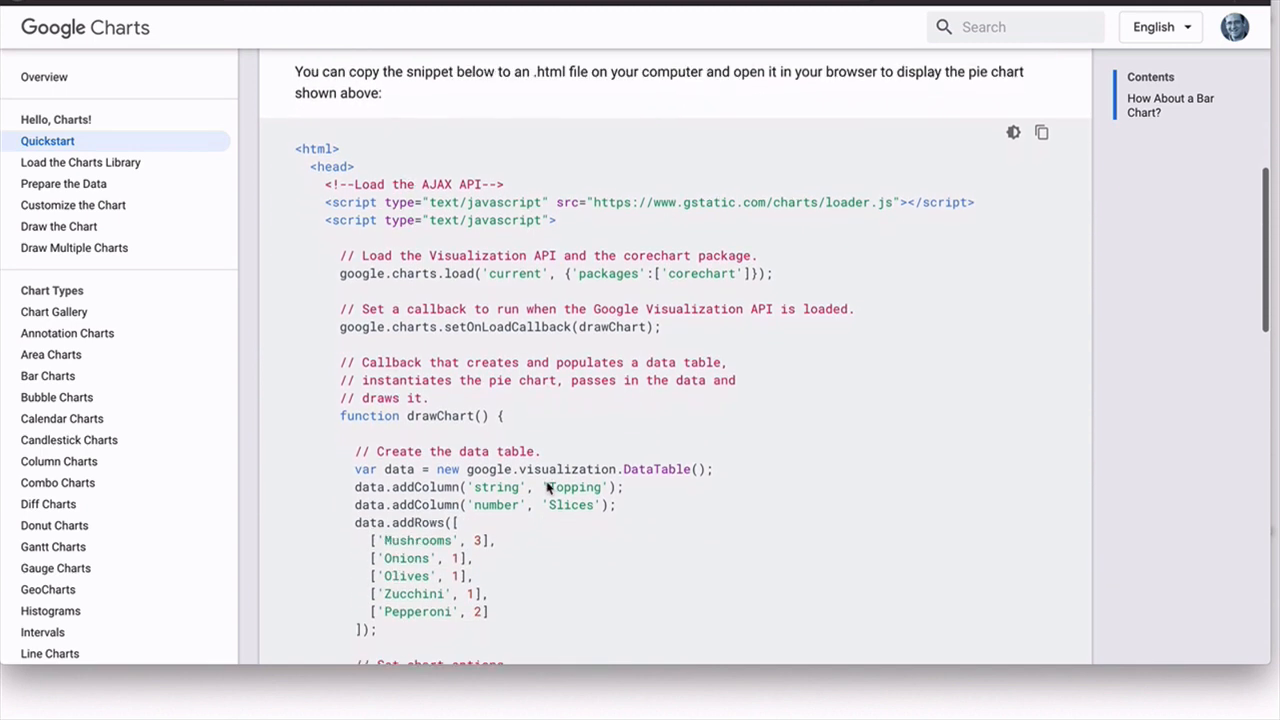
scroll(down, 3)
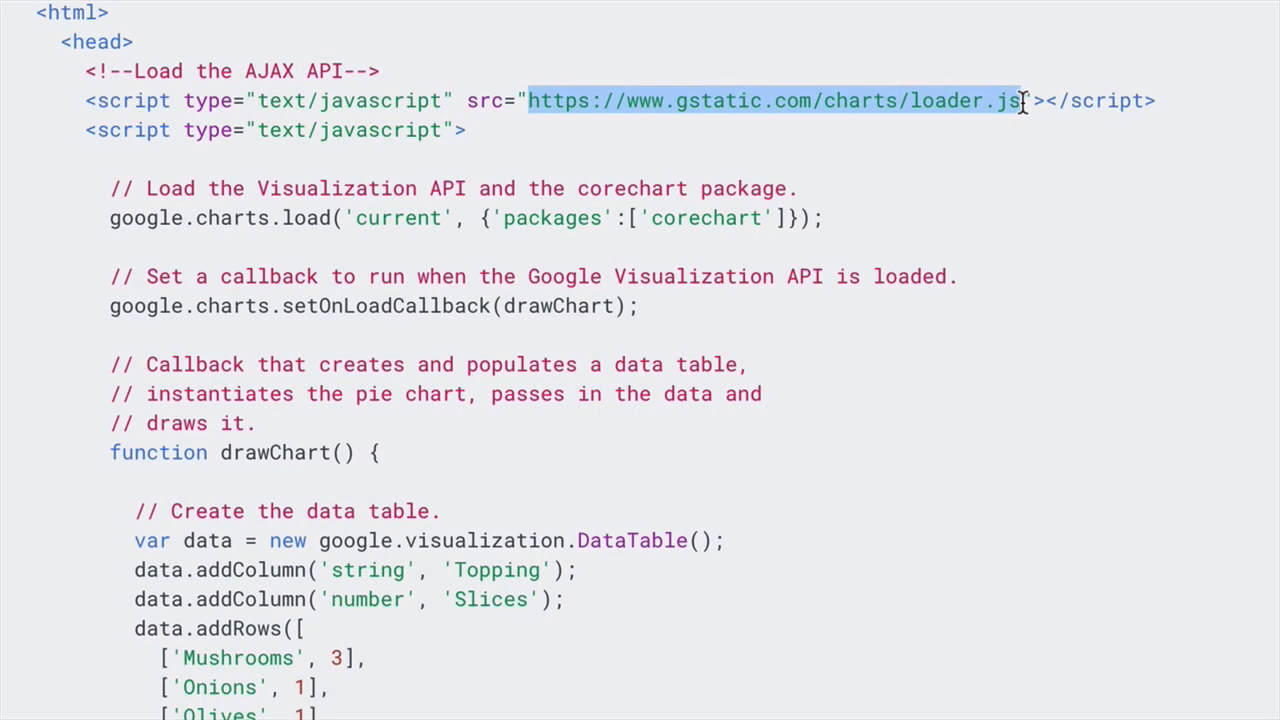
click(990, 25)
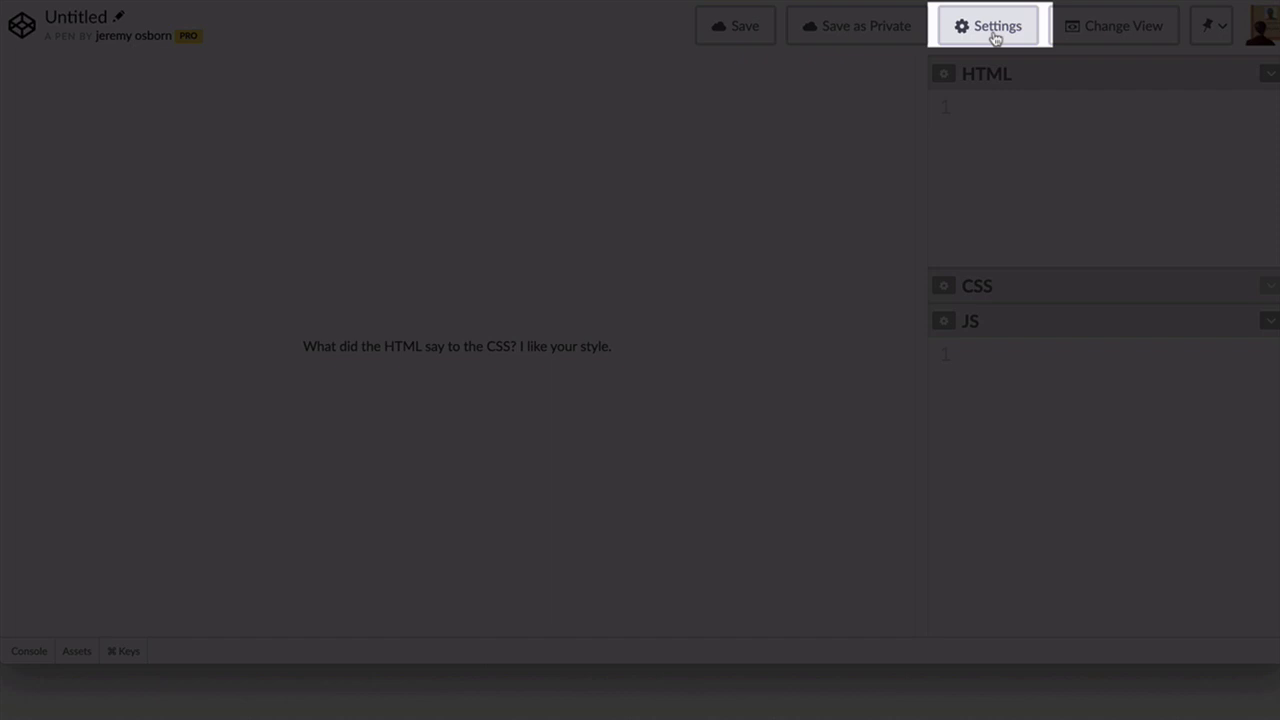
click(995, 25)
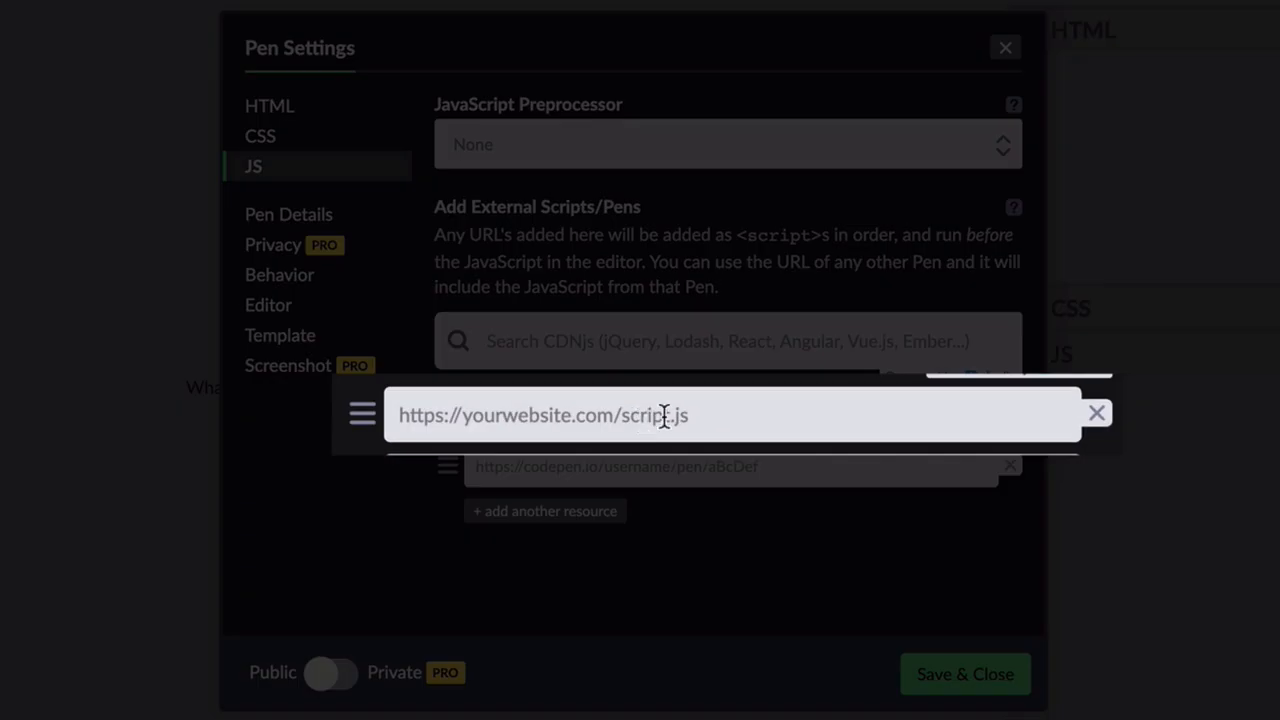
text(https://www.gstatic.com/charts/loader.js)
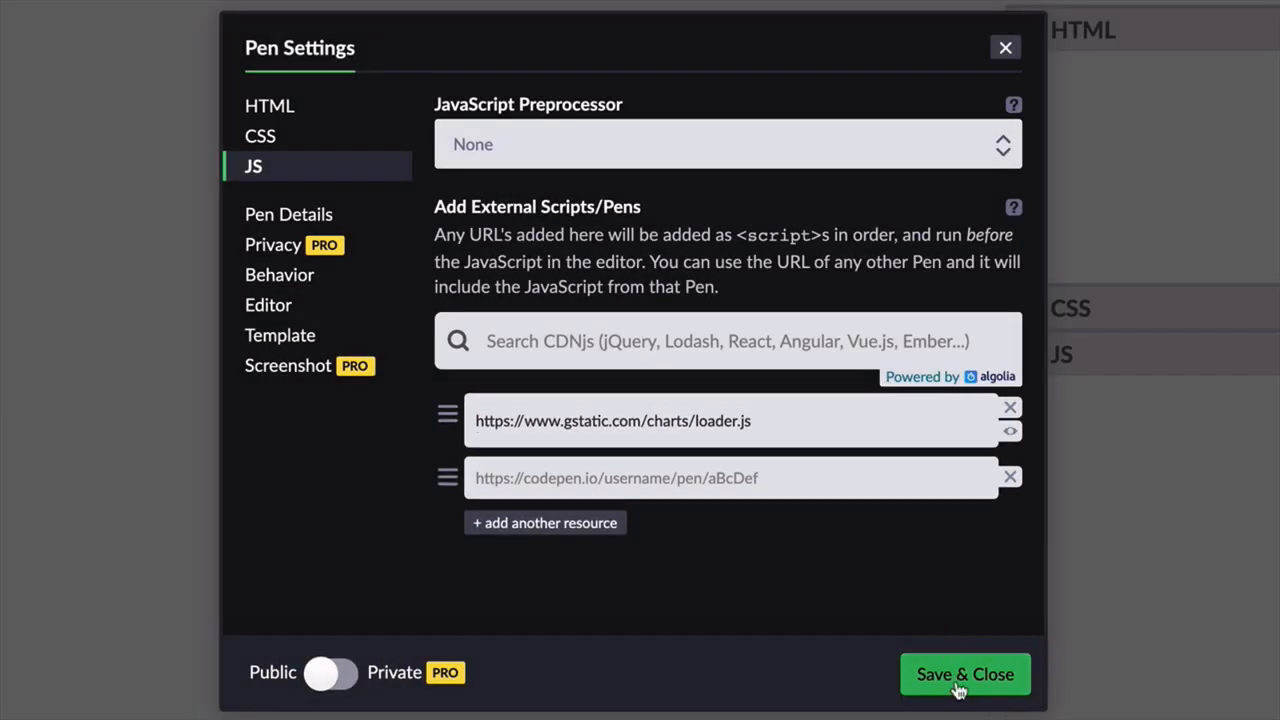
click(963, 673)
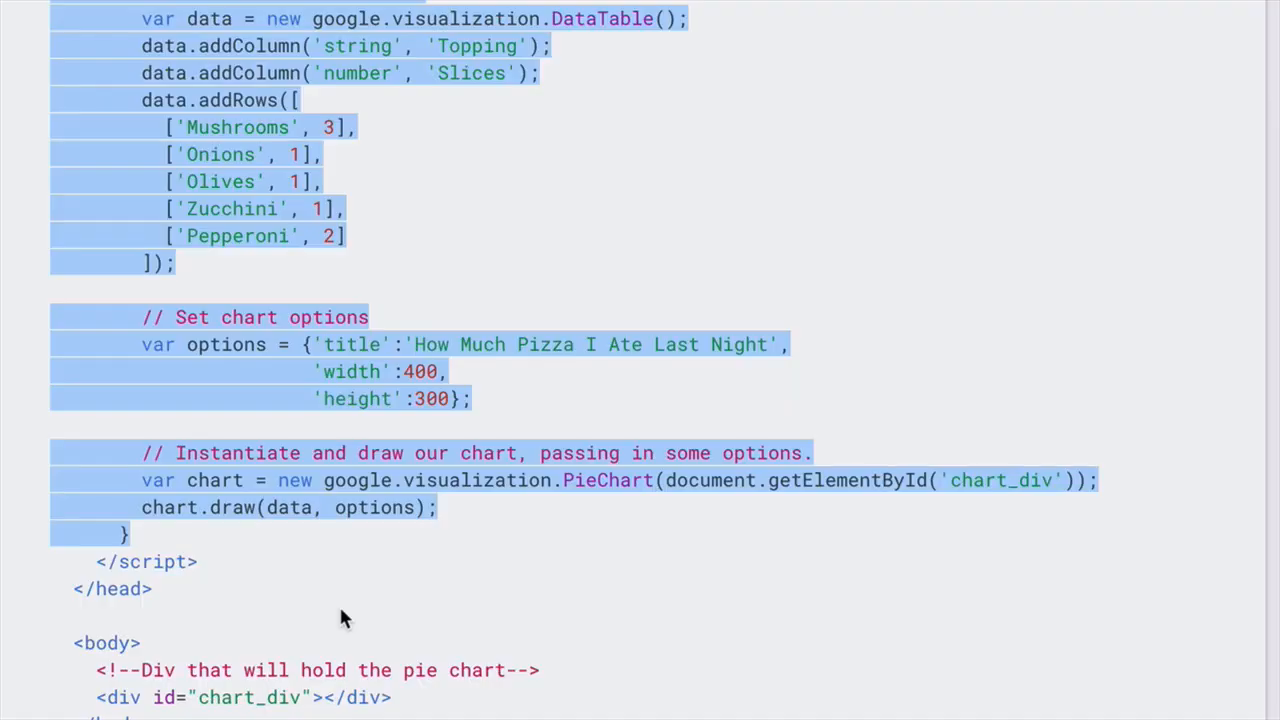
Scroll down the Quick Start sample to the drawChart code.
scroll(down, 3)
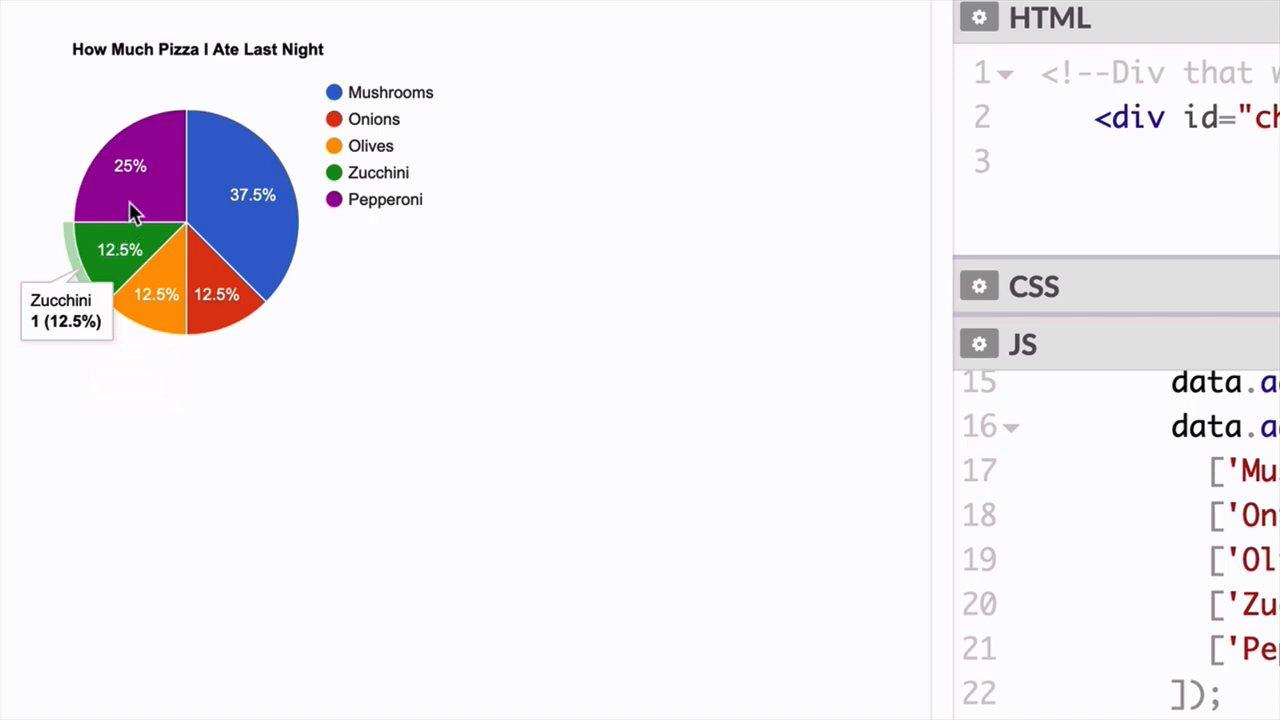
mouse_move(230, 180)
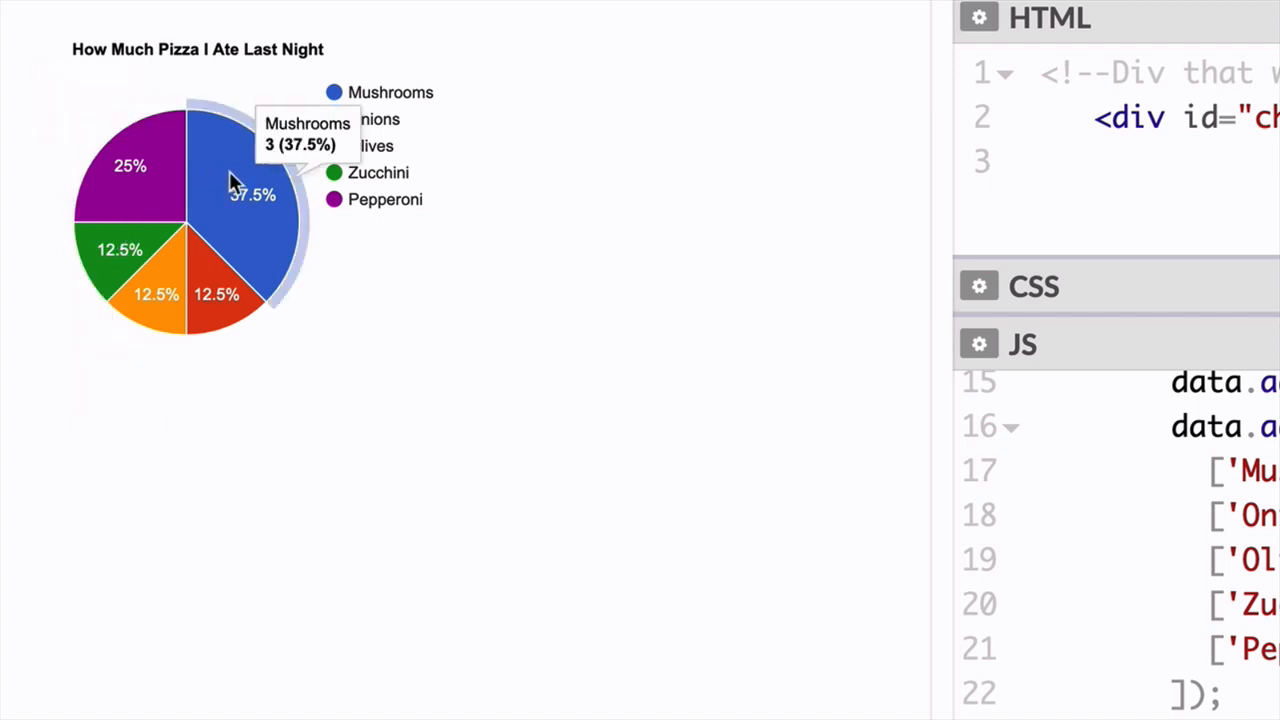
mouse_move(252, 192)
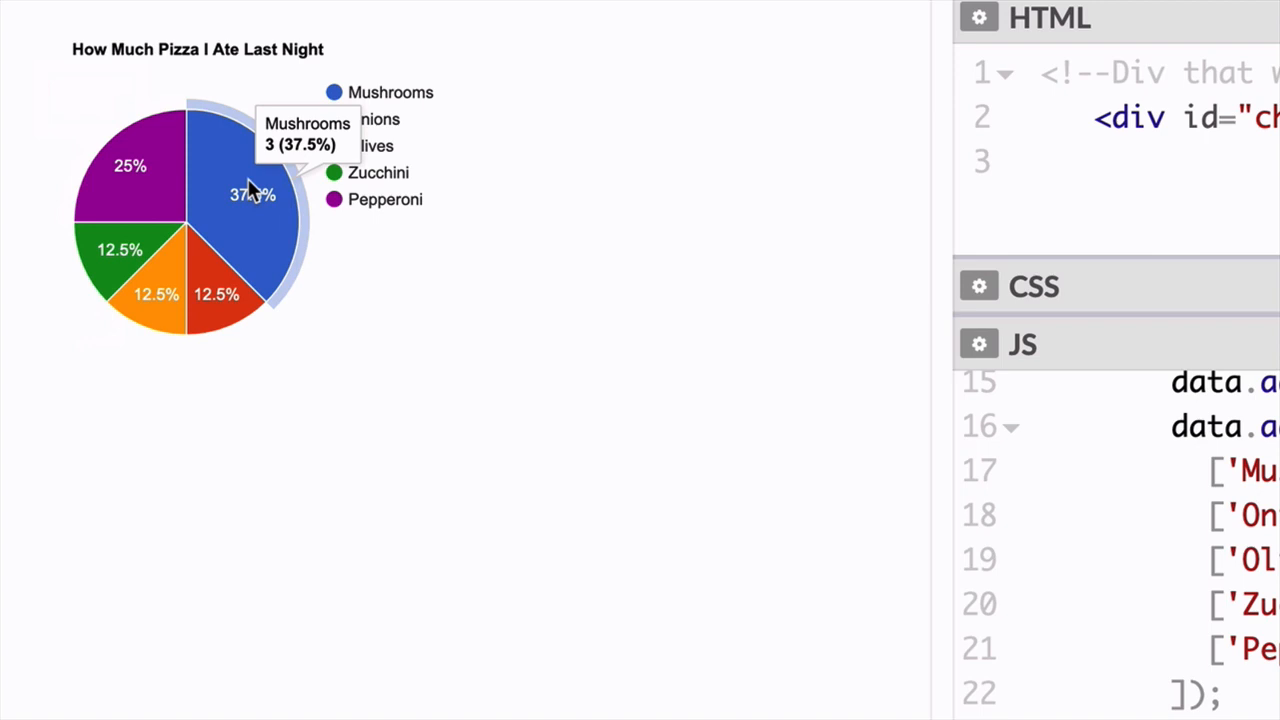
mouse_move(428, 328)
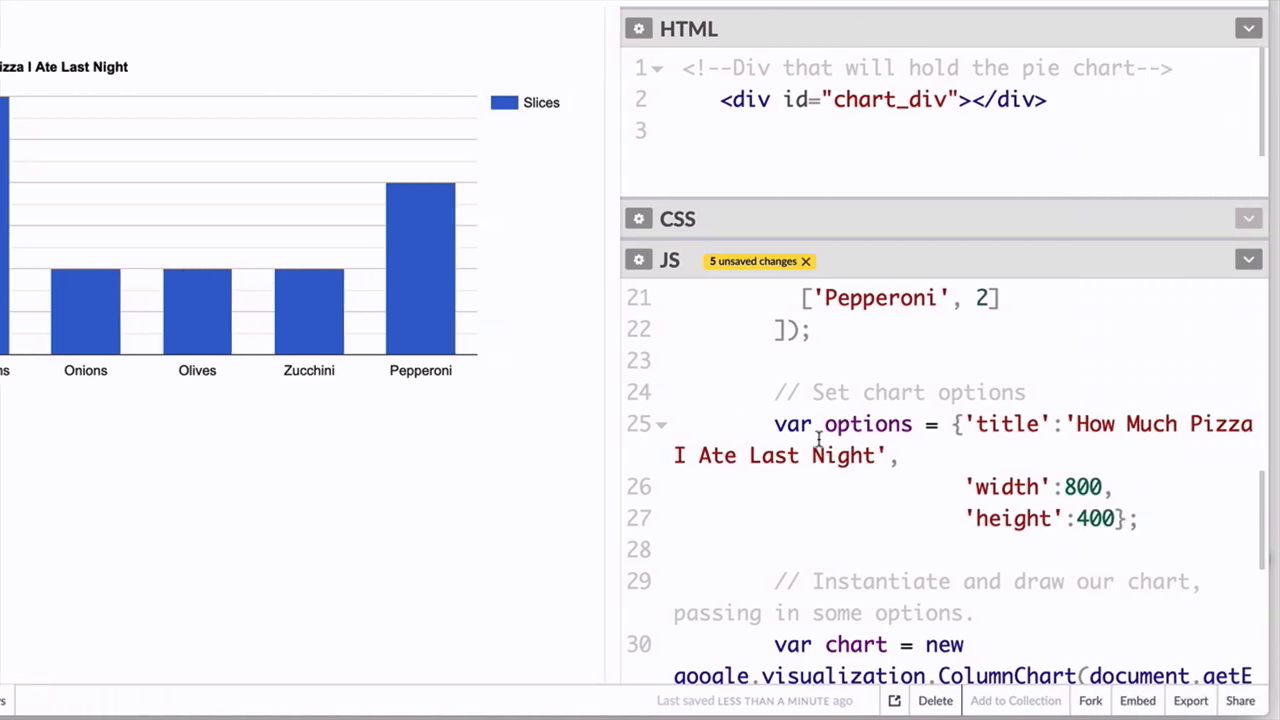
Start typing the new chart title 'Whi…' in the JS panel.
text(Whi)
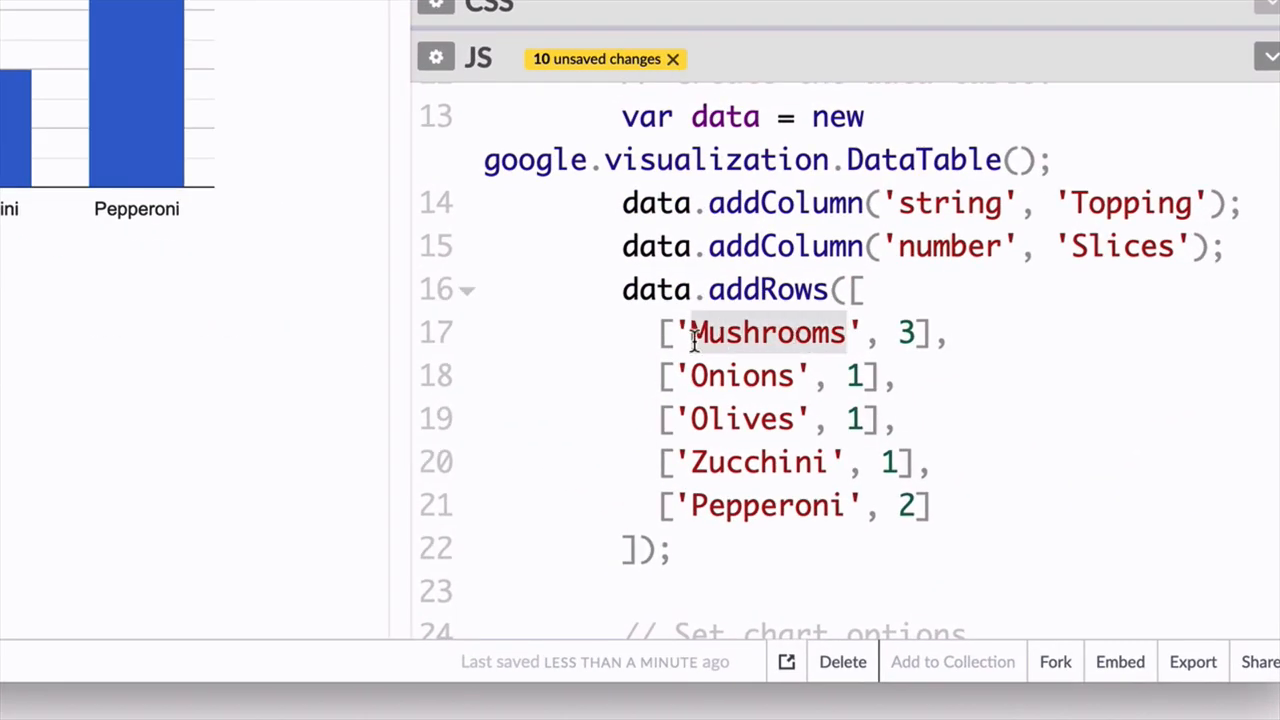
Type the tool names over the topping rows, from Sketch through Illustrator.
text(Sketch)
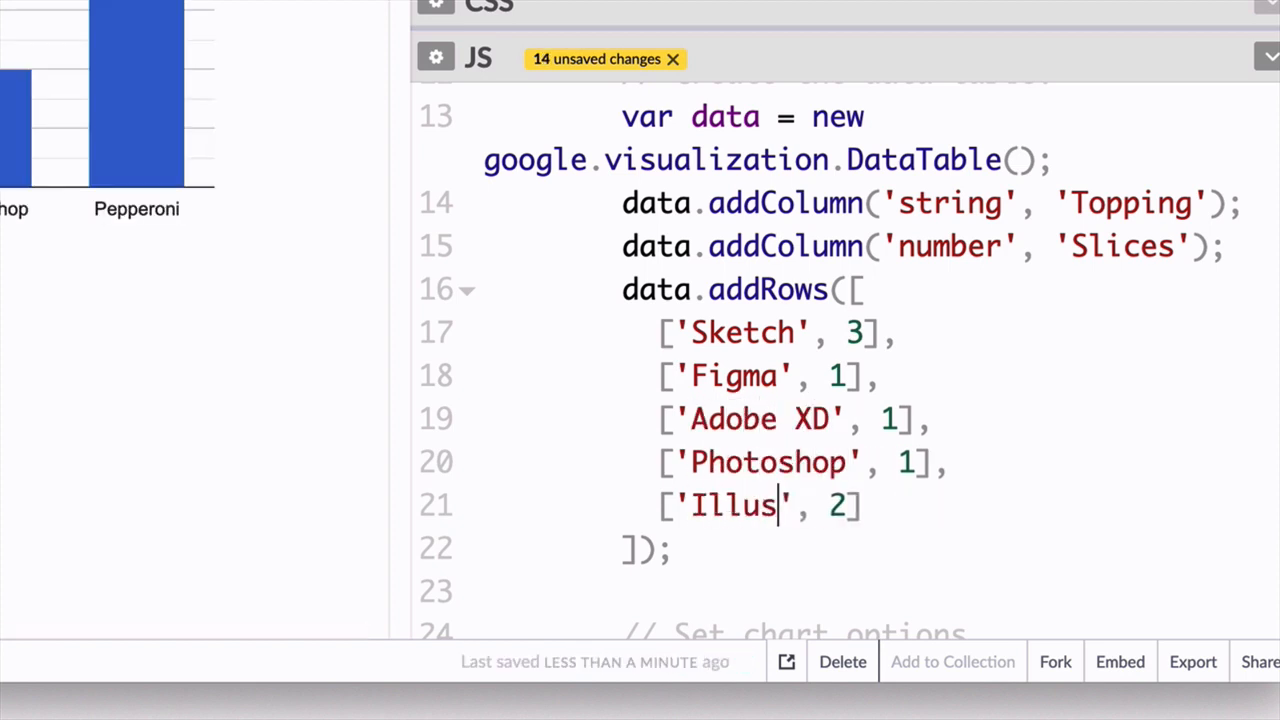
text(trator)
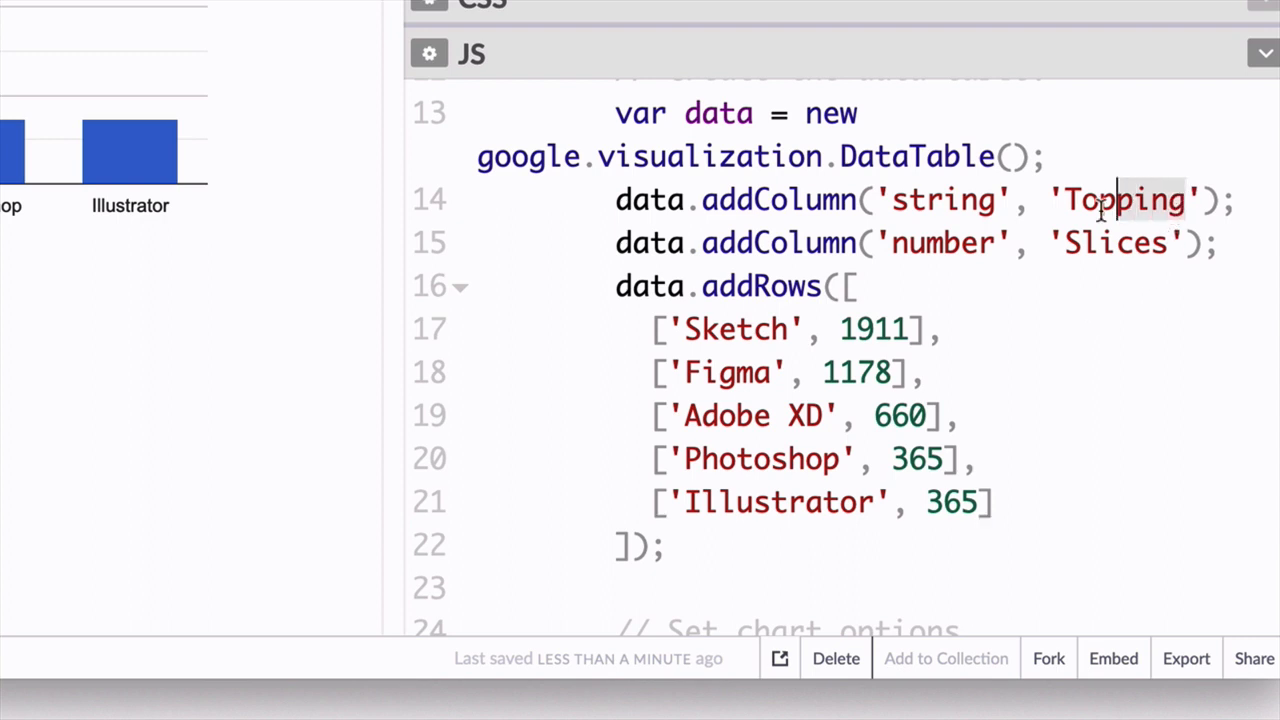
Rename the addColumn labels to 'UI Tools' and 'Responses'.
text(UI Tool)
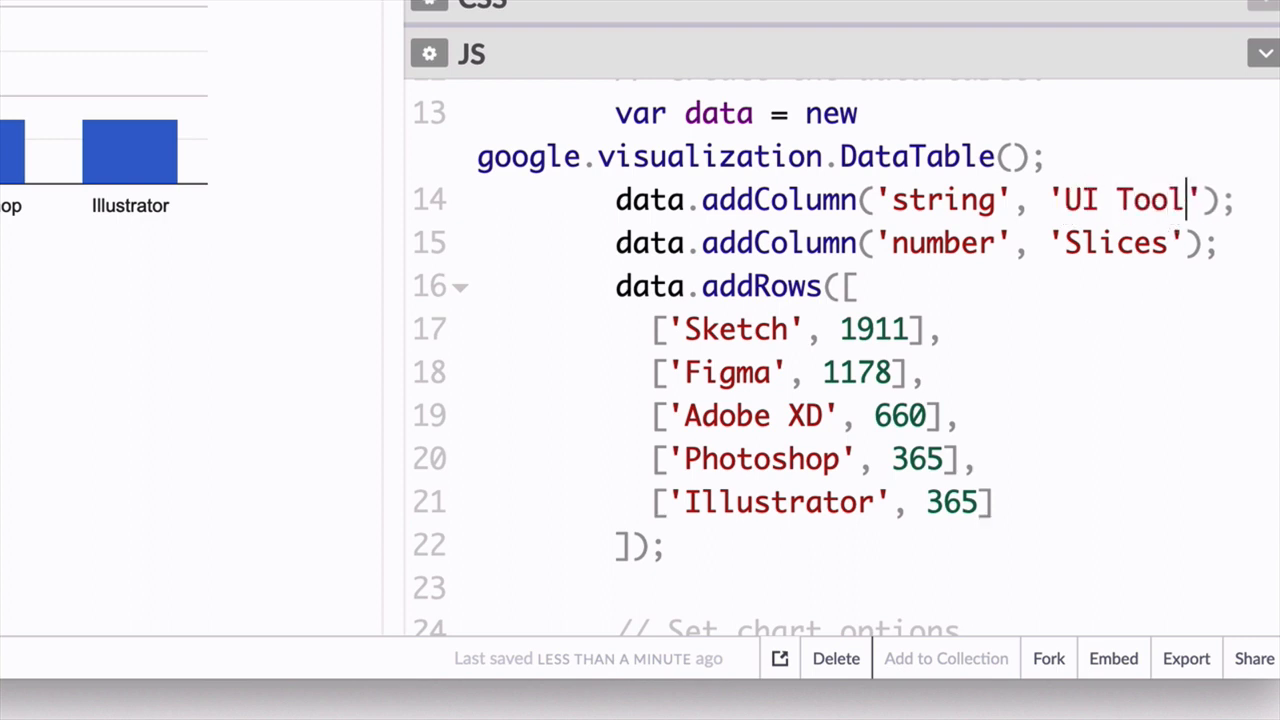
text(s)
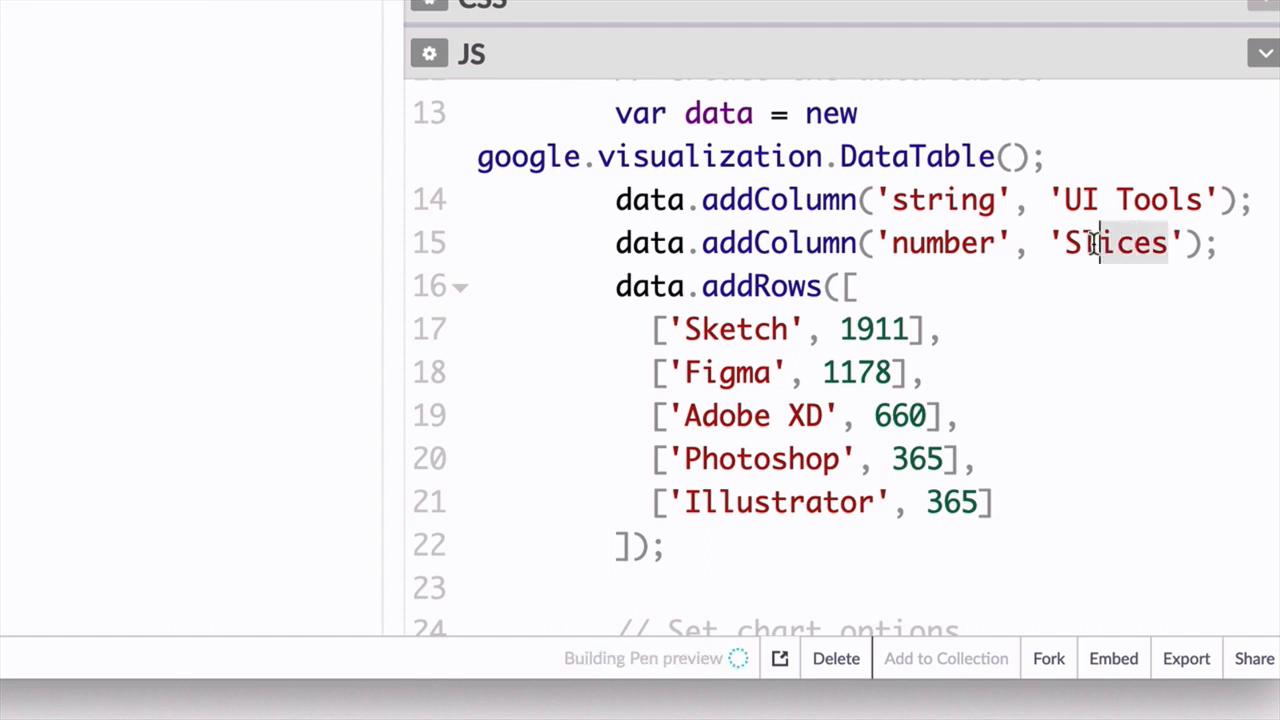
text(Res)
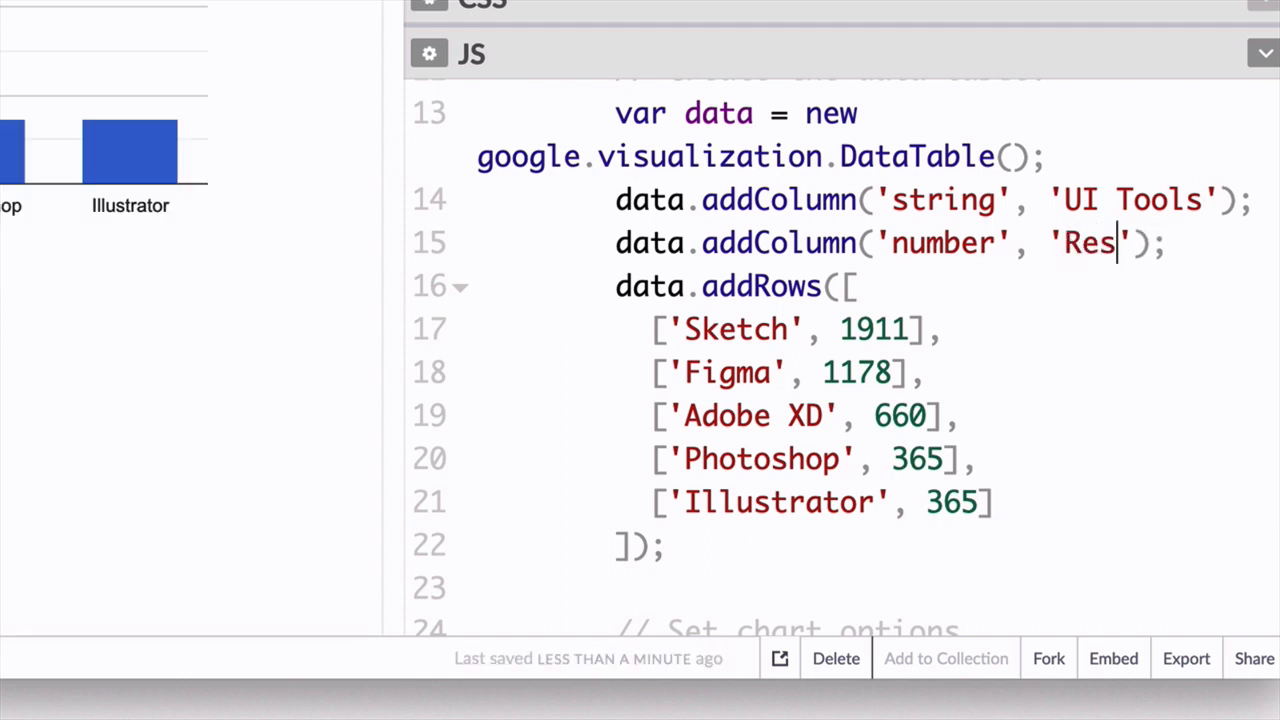
text(ponses)
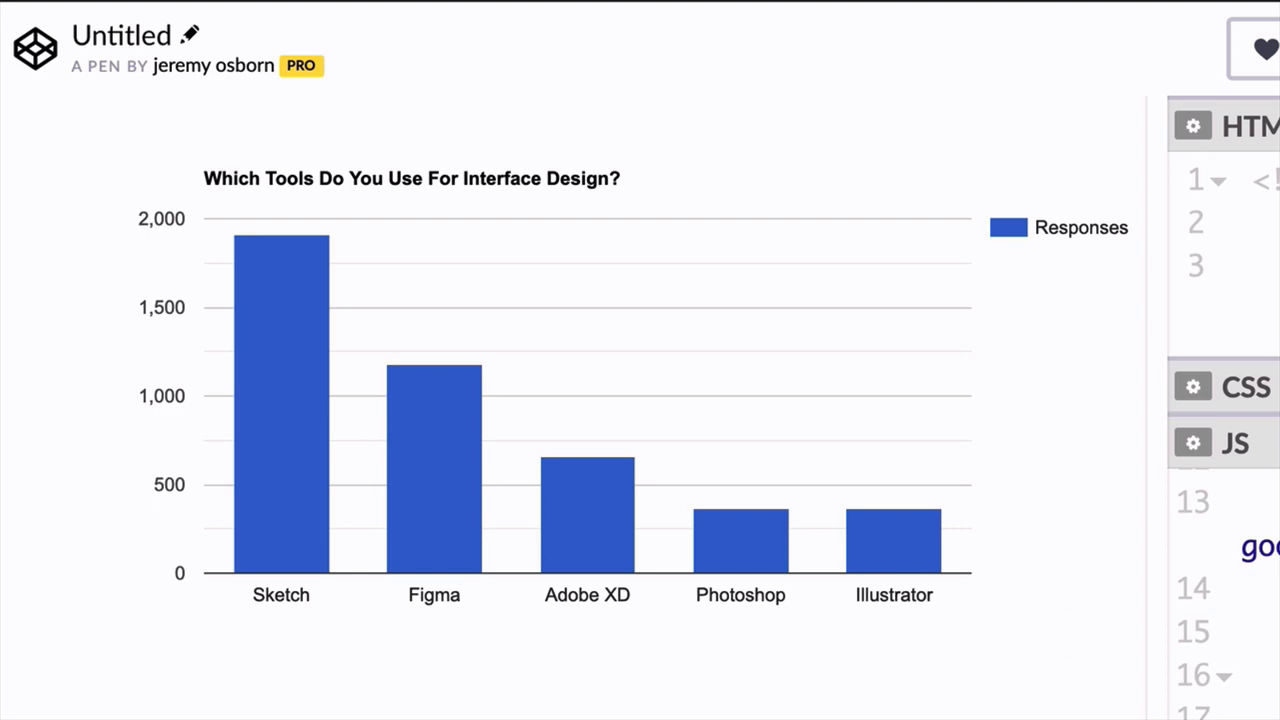
mouse_move(753, 557)
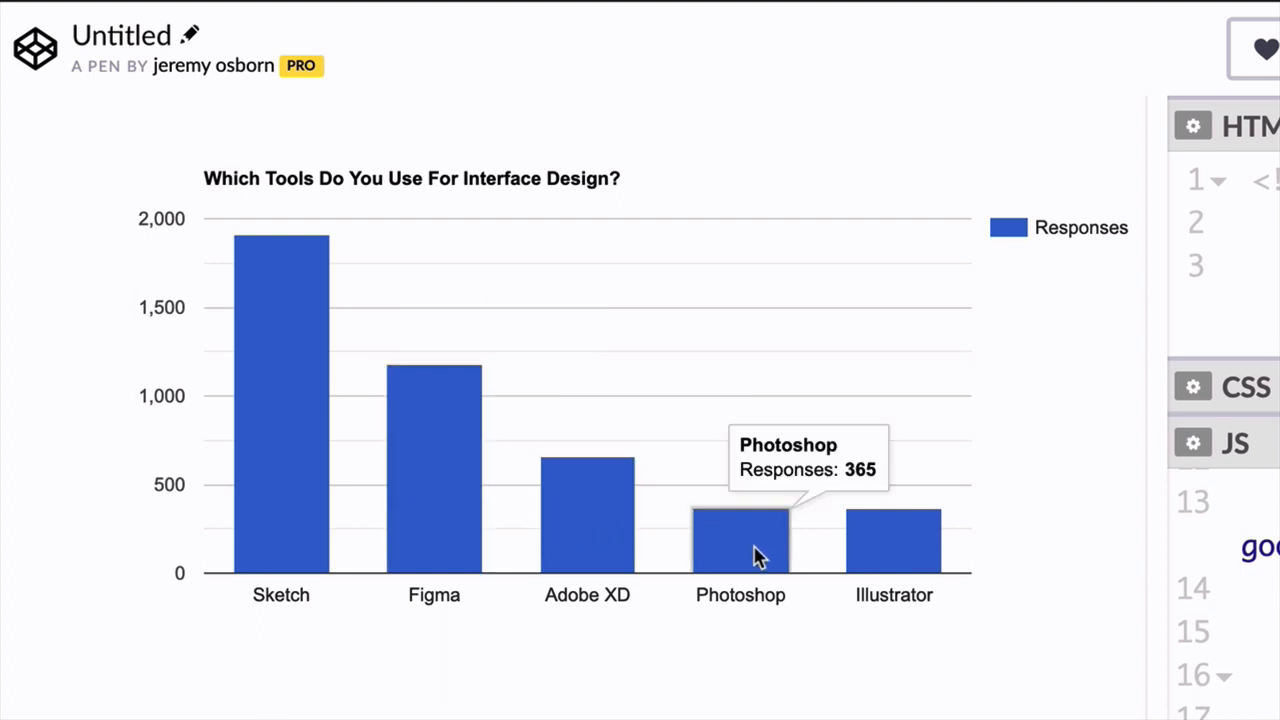